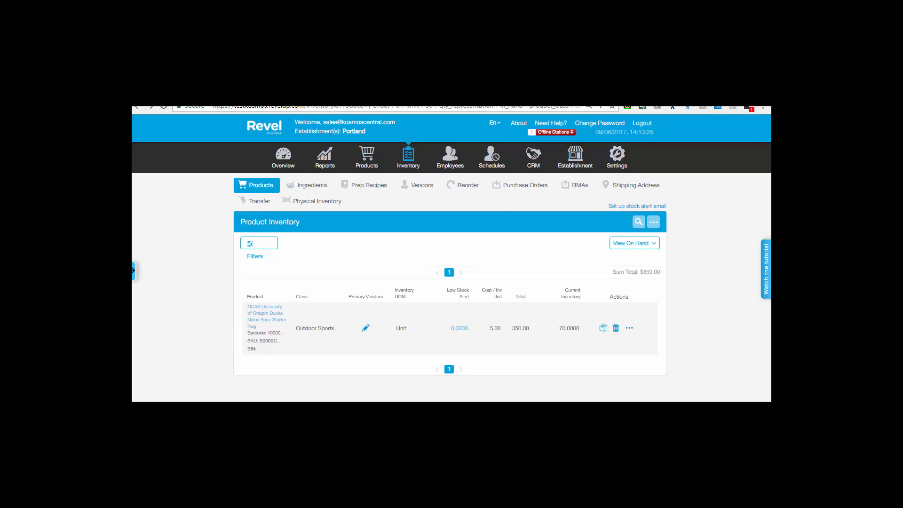
- Start receiving new stock for the NCAA Oregon Ducks rug from the Products list
left_click(603, 329)
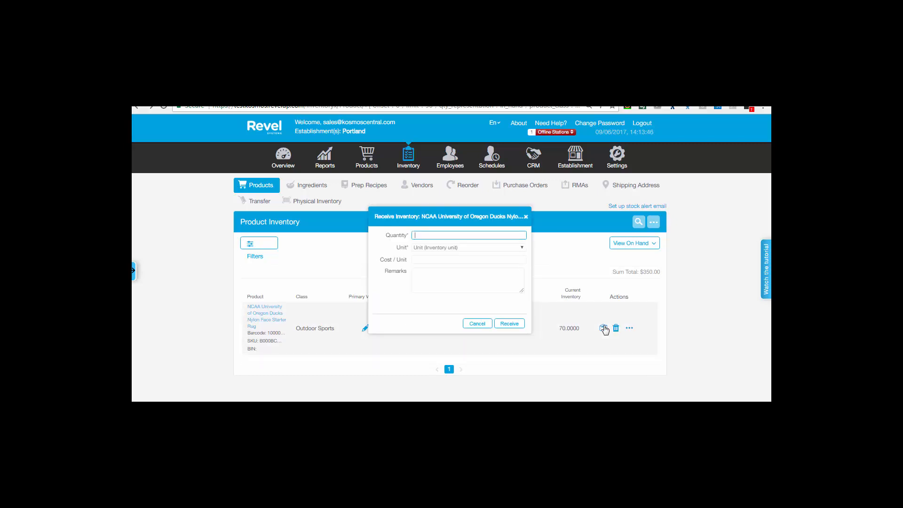
- Receive 5 units, raising the rug's current inventory from 70 to 75
type("5")
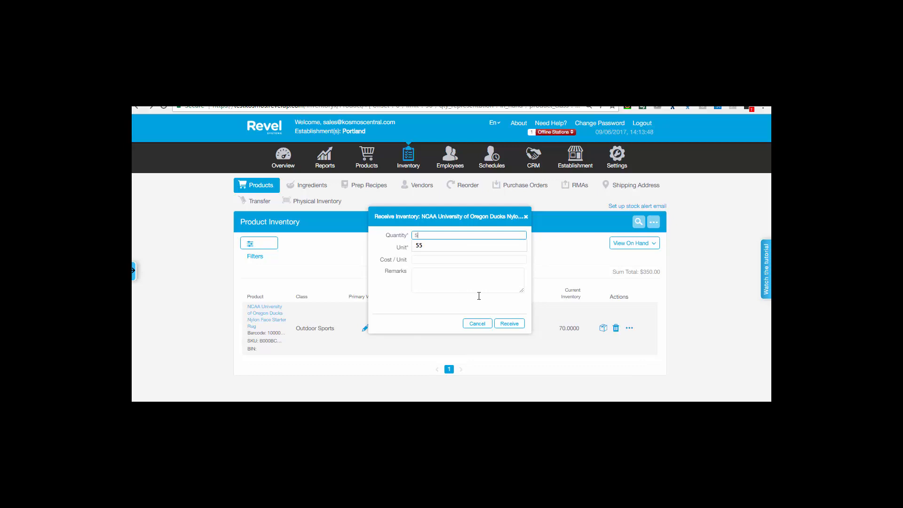
left_click(508, 323)
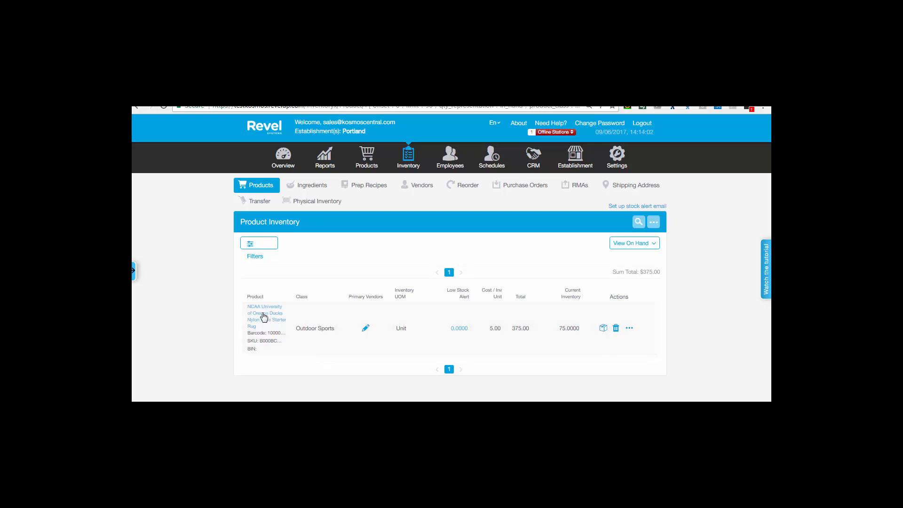
- Change the rug's price to 74.95 in its product details and save
left_click(263, 316)
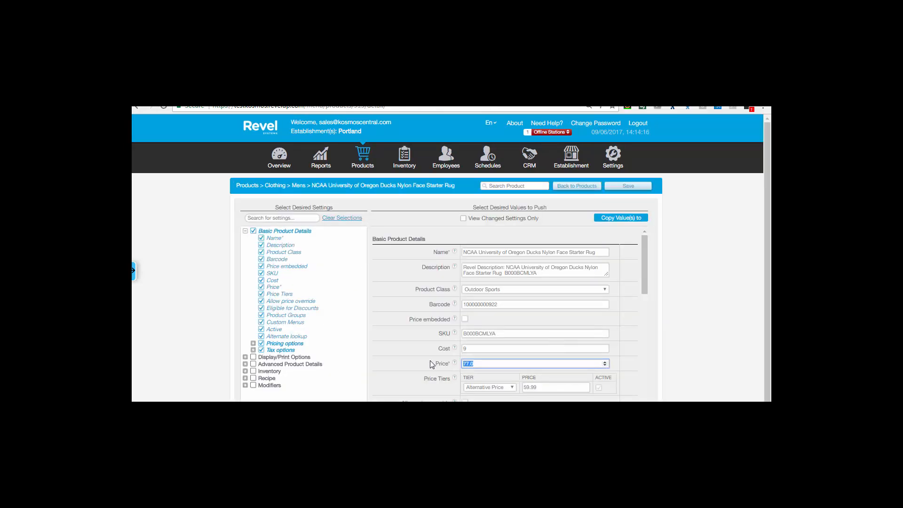
type("74.95")
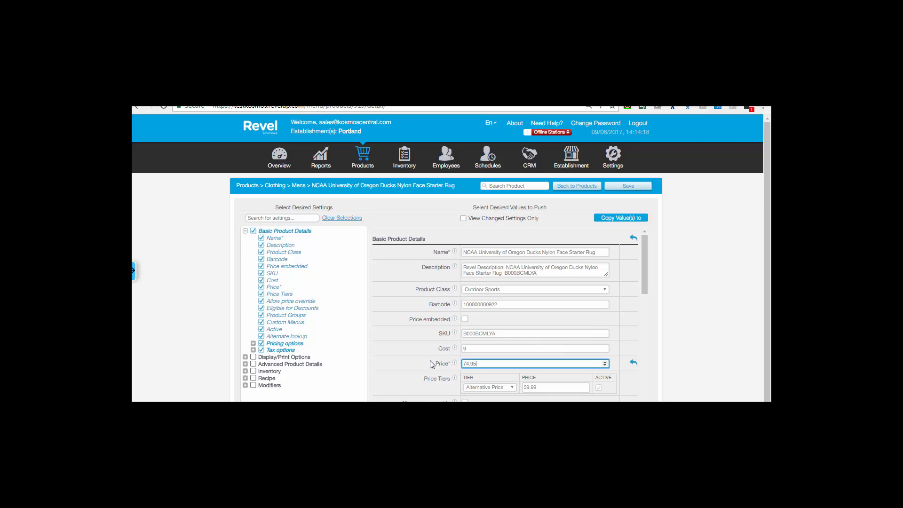
left_click(626, 185)
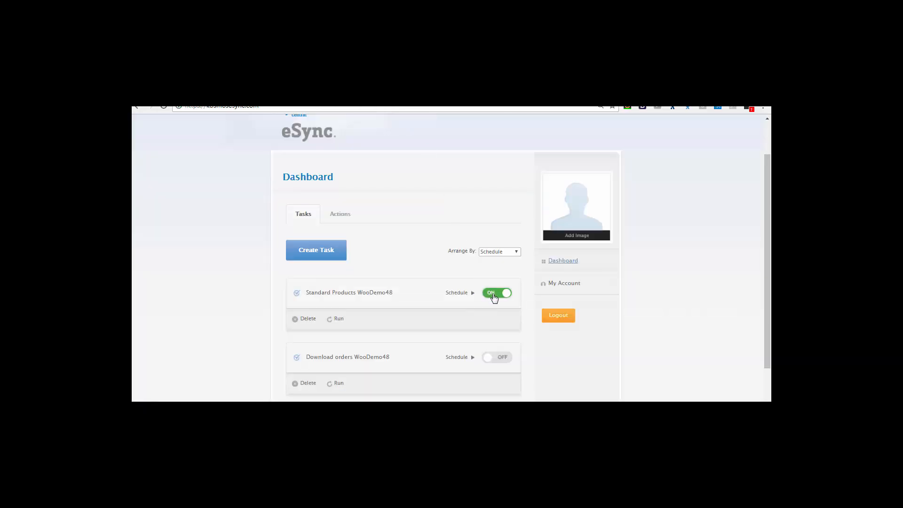
- Switch off the Standard Products WooDemo48 schedule and run the sync manually to completion
left_click(496, 293)
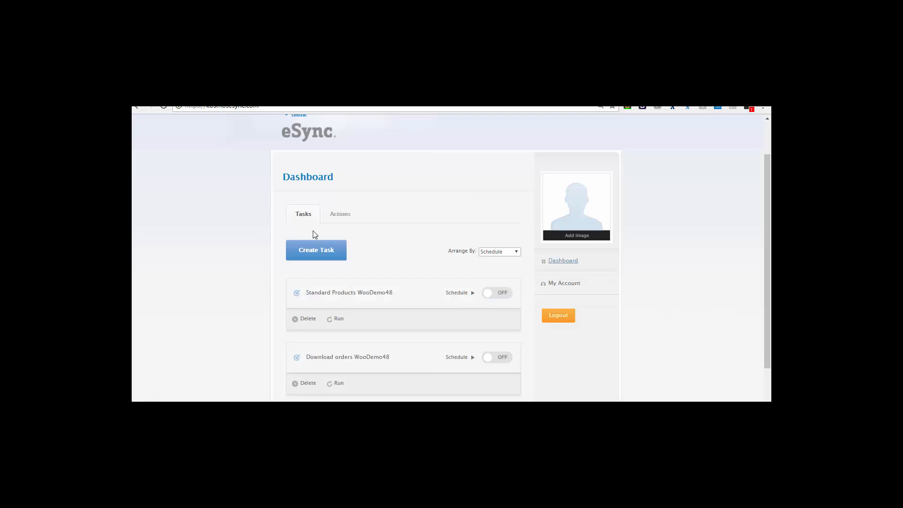
mouse_move(338, 319)
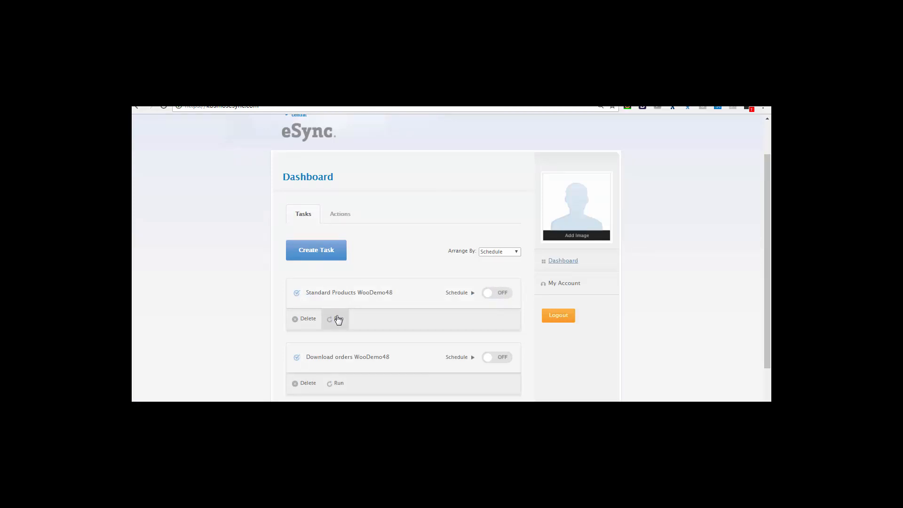
left_click(338, 319)
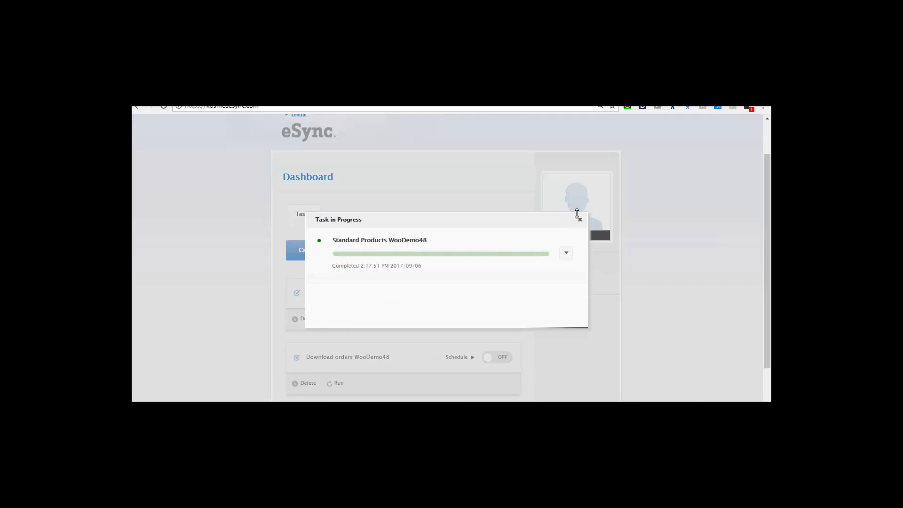
left_click(579, 220)
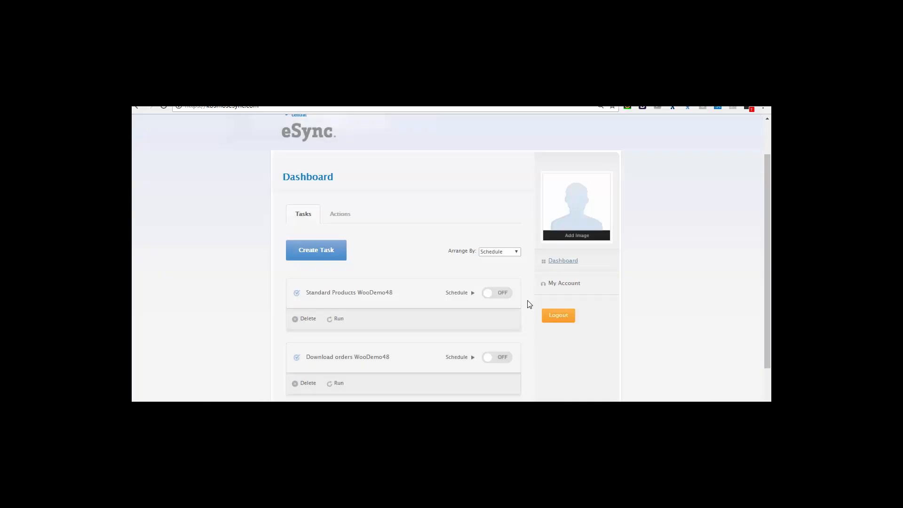
- Schedule the product task to run every day at a 1 Hours interval
left_click(456, 293)
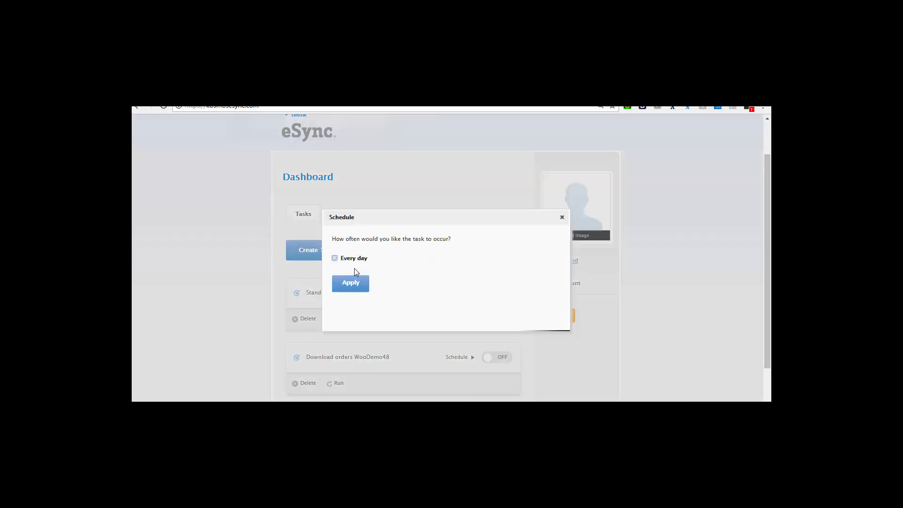
left_click(333, 258)
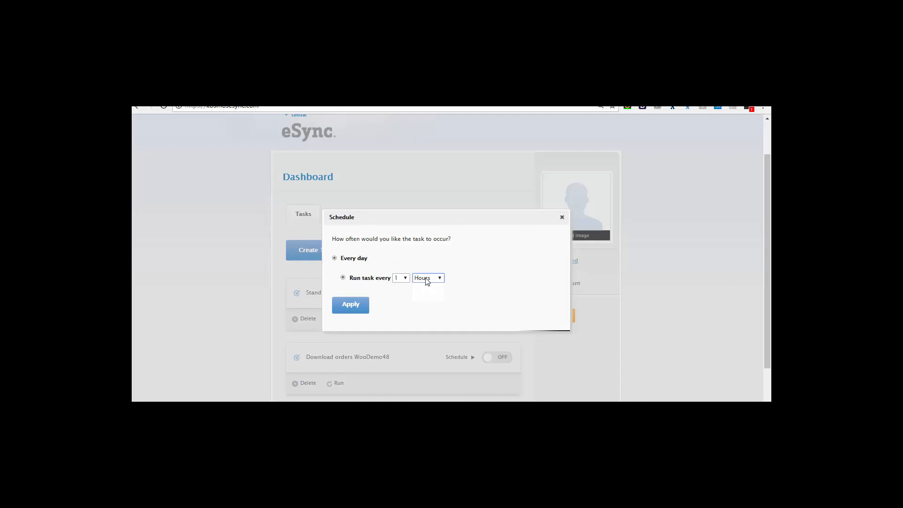
left_click(349, 304)
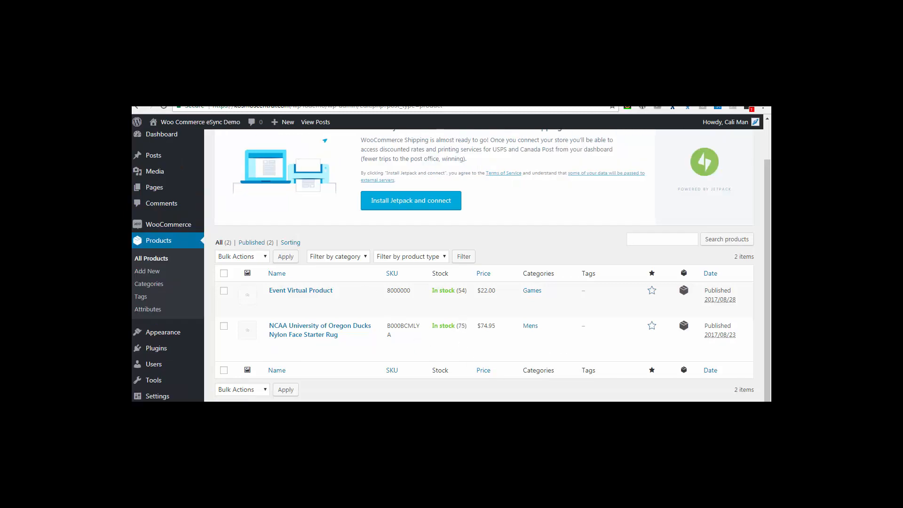
mouse_move(511, 125)
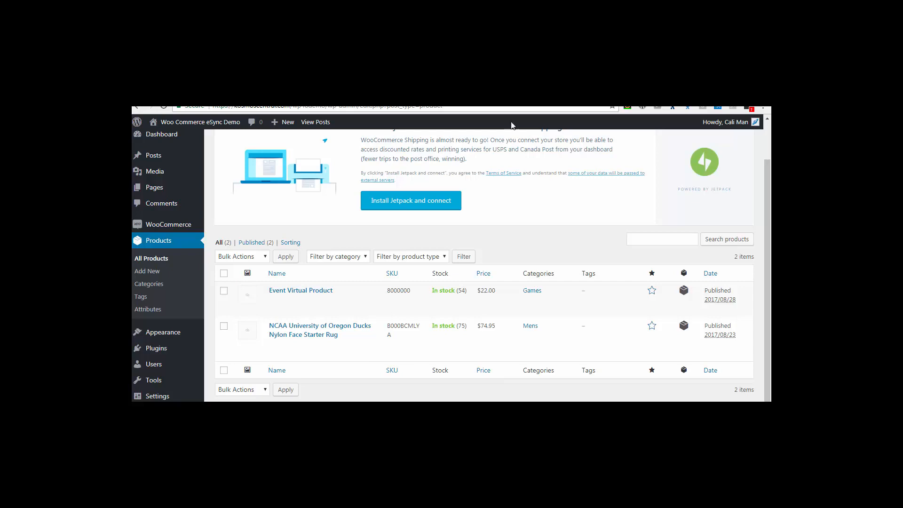